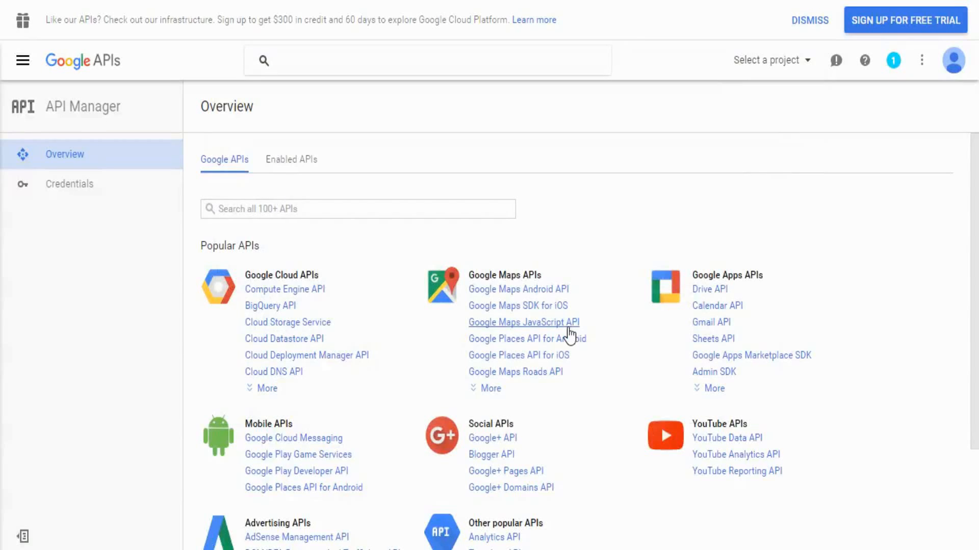
# Go to the Google Maps JavaScript API page from the Popular APIs list
pyautogui.click(523, 322)
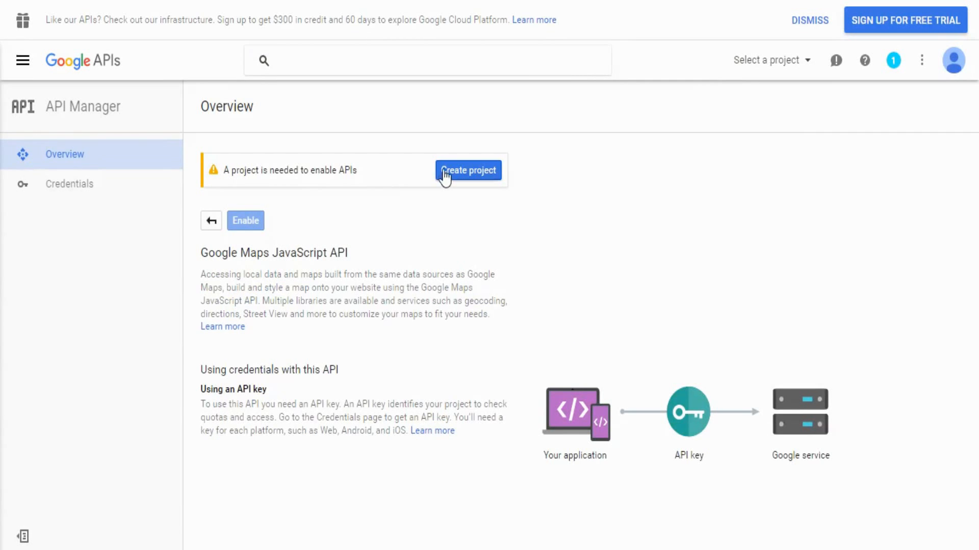
# Create a new project named My Project to enable the Maps JavaScript API for
pyautogui.click(469, 171)
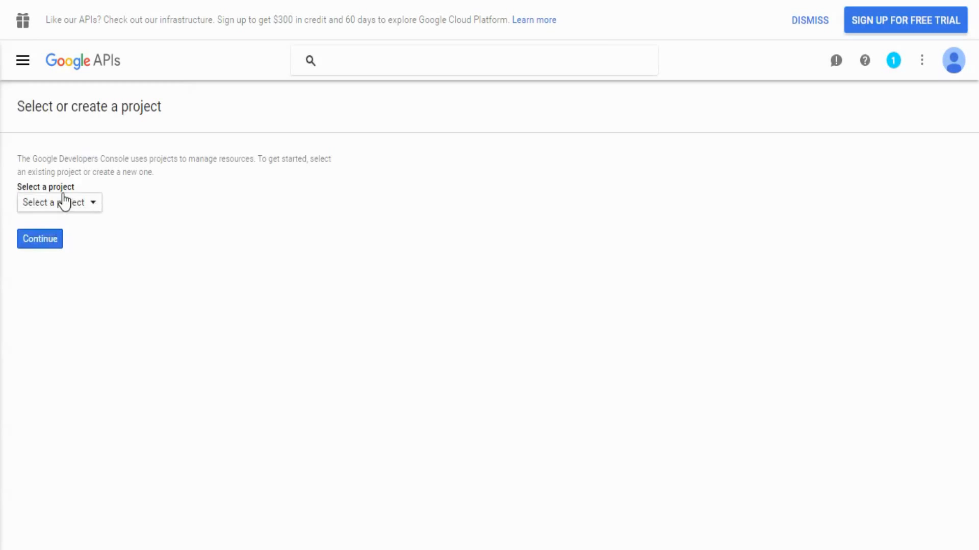
pyautogui.click(59, 202)
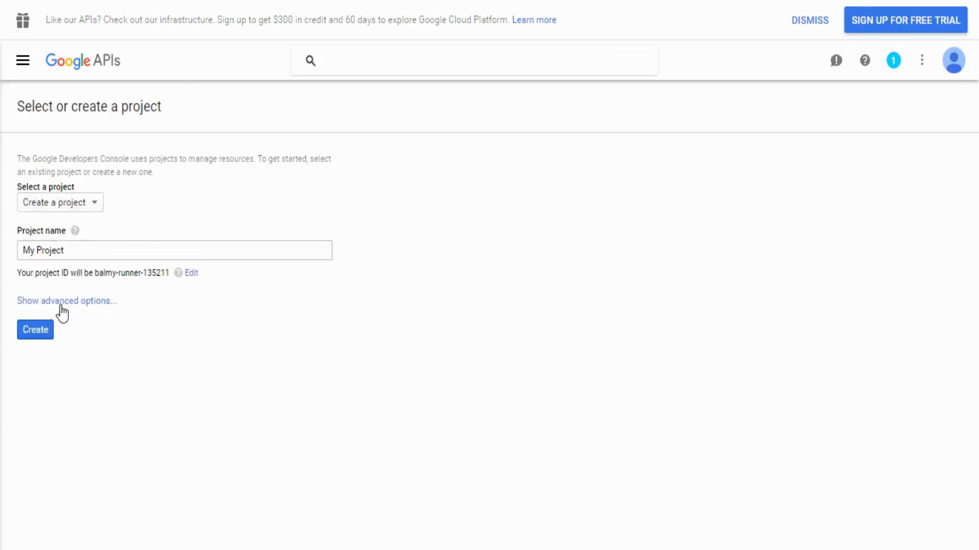
pyautogui.click(35, 330)
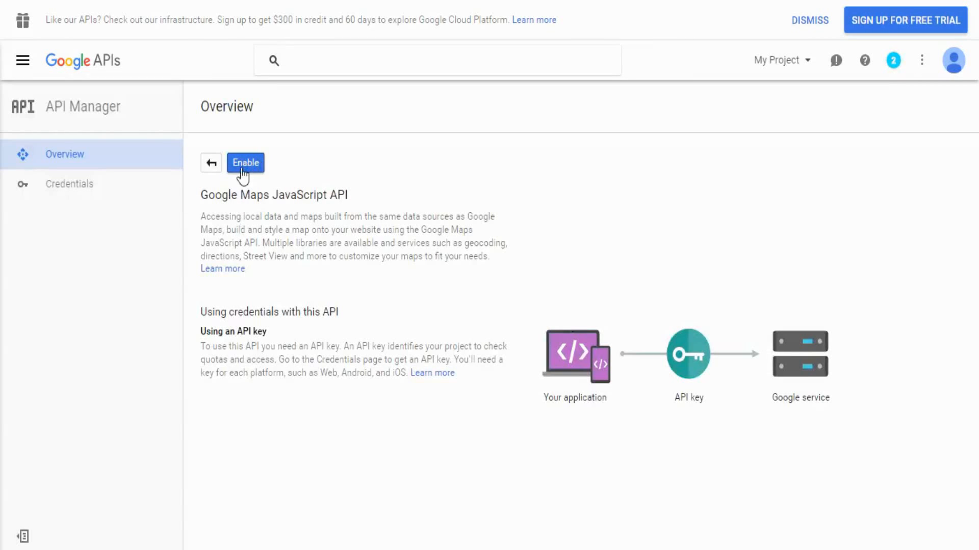
pyautogui.moveTo(229, 234)
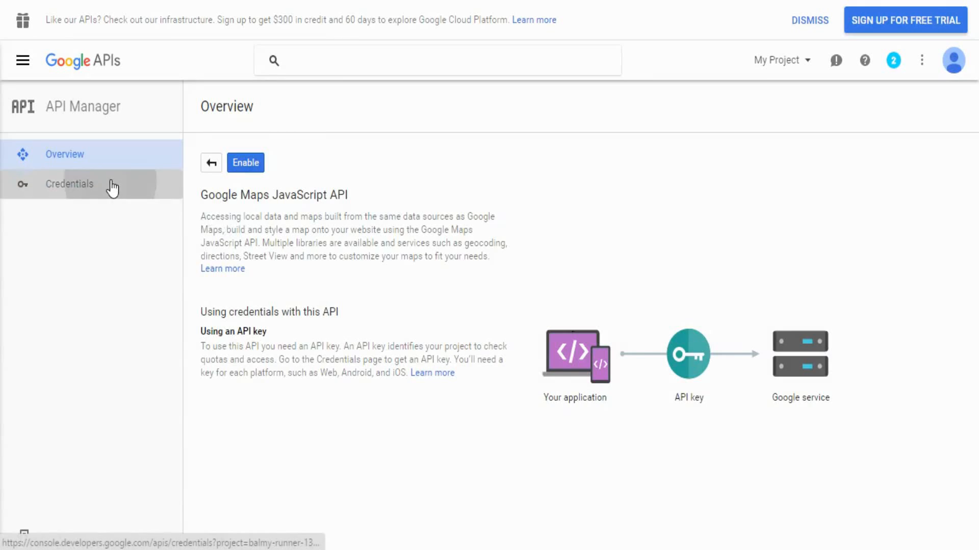
# From Credentials, begin a new browser API key, prefilled as 'Browser key 1'
pyautogui.click(69, 183)
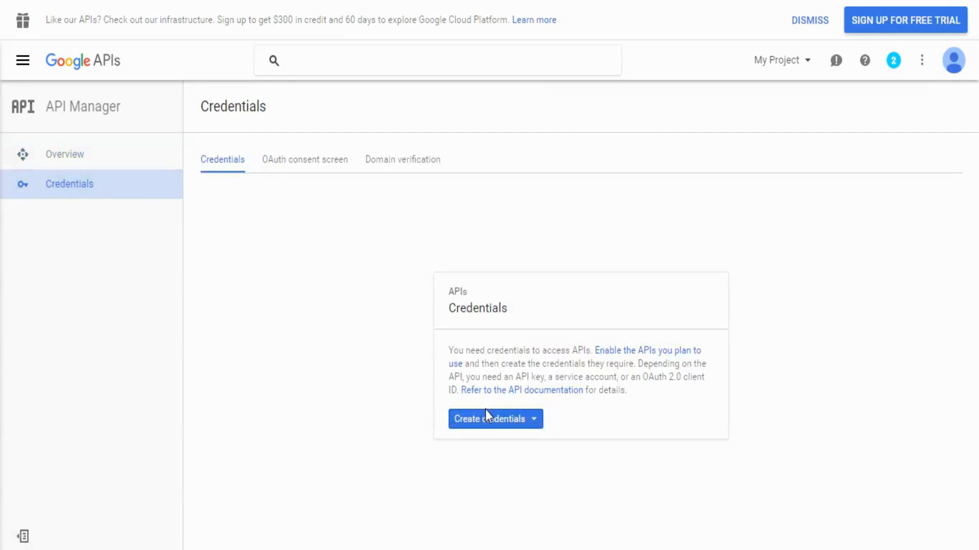
pyautogui.click(496, 419)
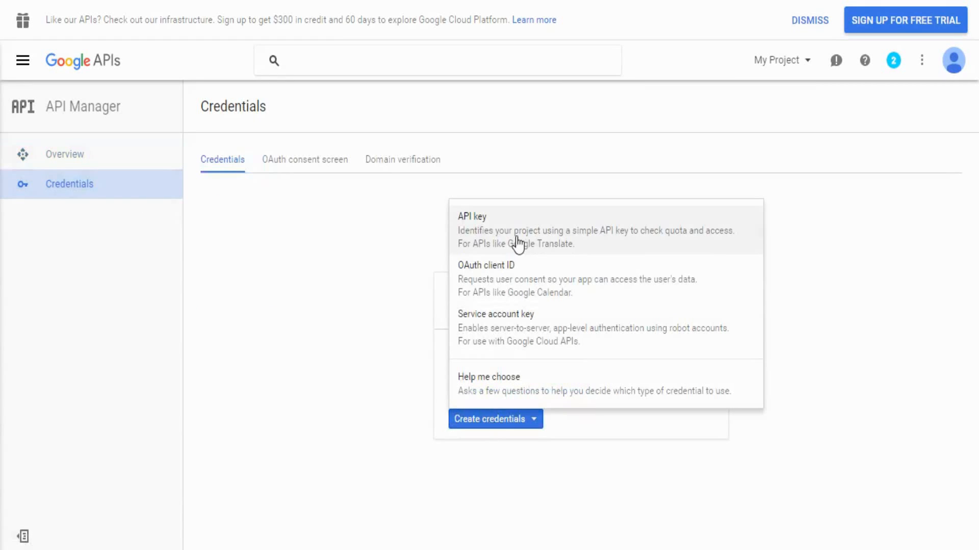
pyautogui.click(472, 231)
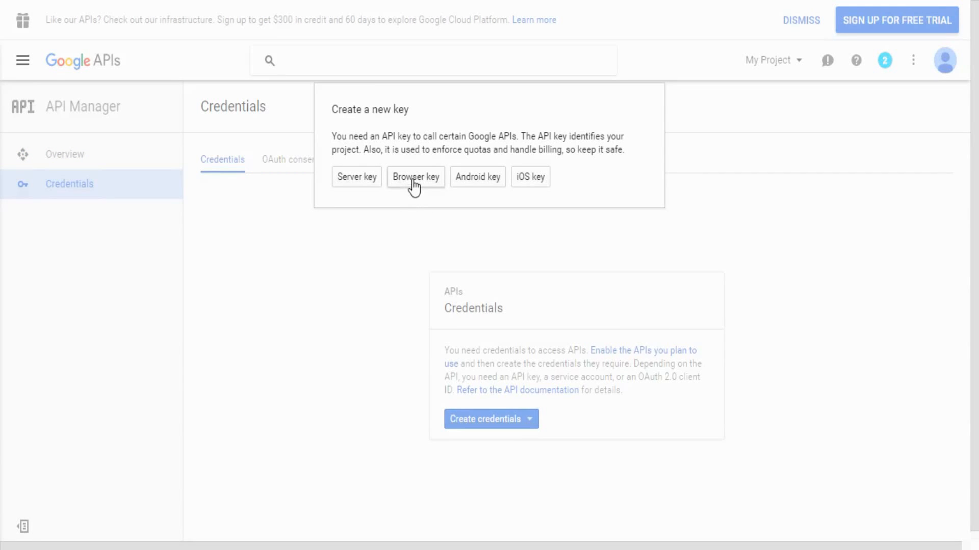
pyautogui.click(415, 177)
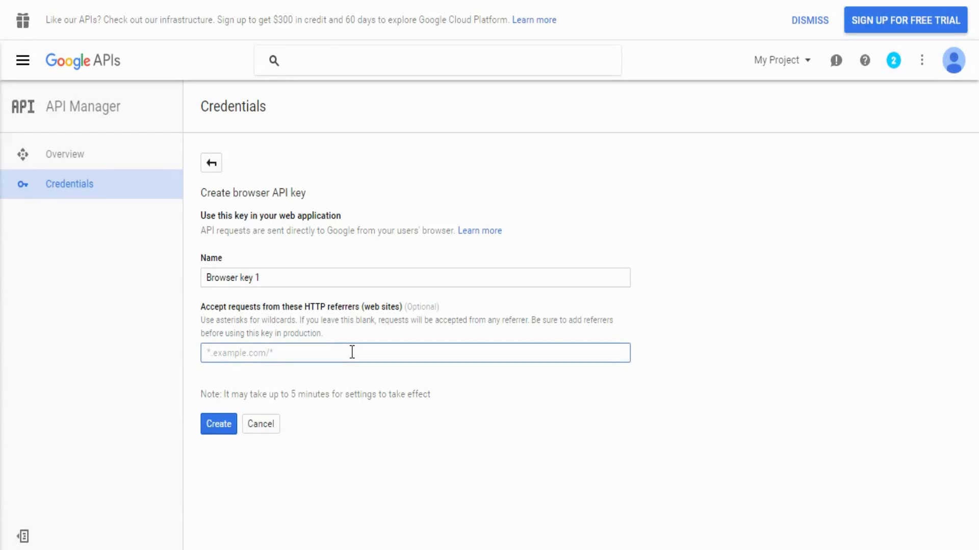
# Create Browser key 1 restricted to the HTTP referrer *.wpgmaps.com/*
pyautogui.write('*')
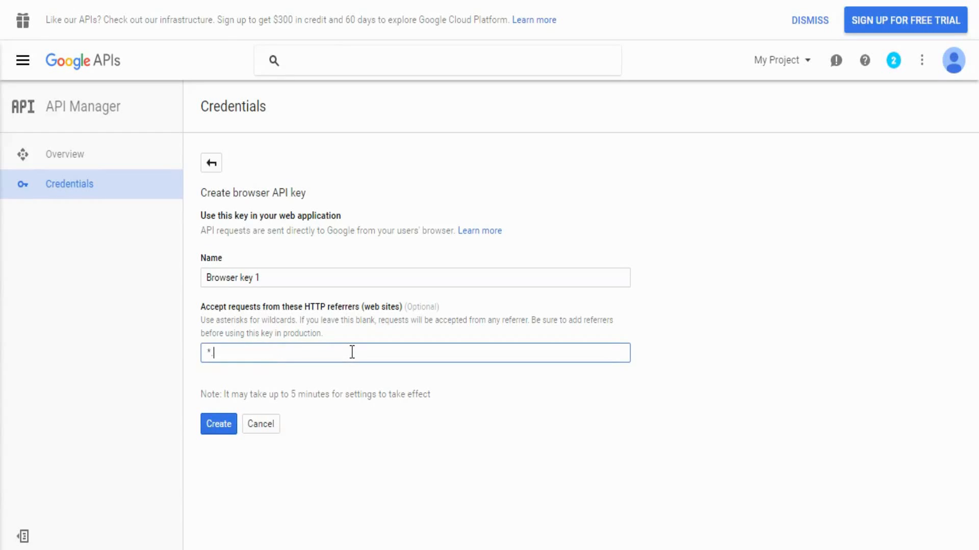
pyautogui.write('.wpgmaps')
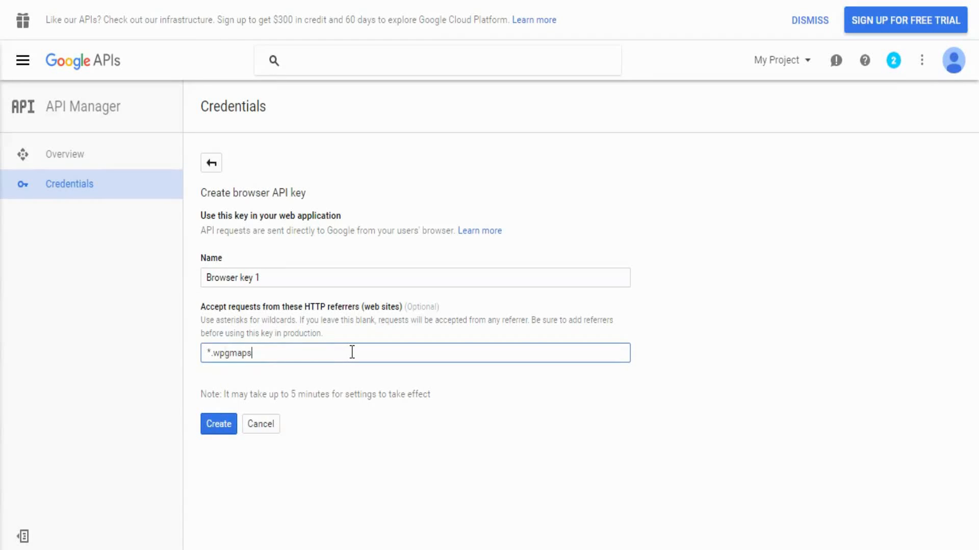
pyautogui.write('.com/')
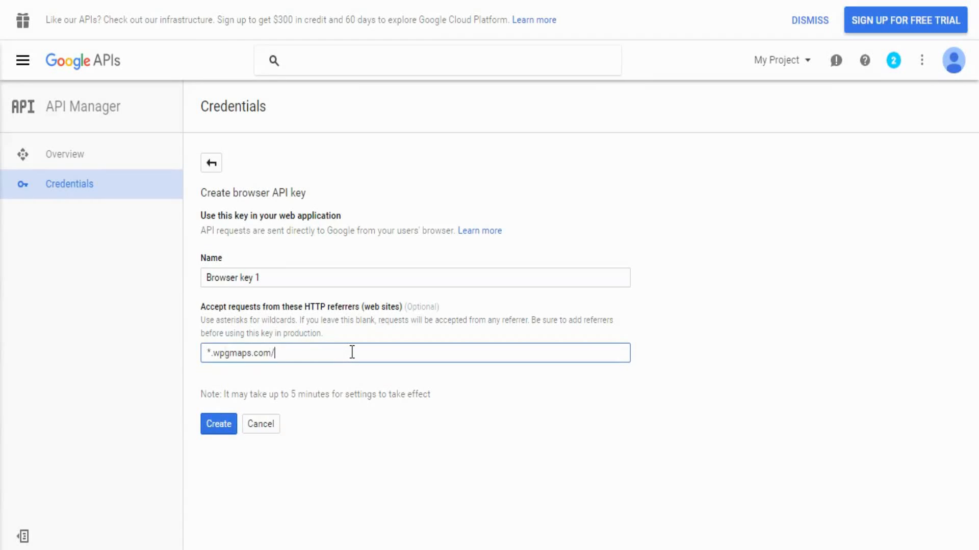
pyautogui.write('*')
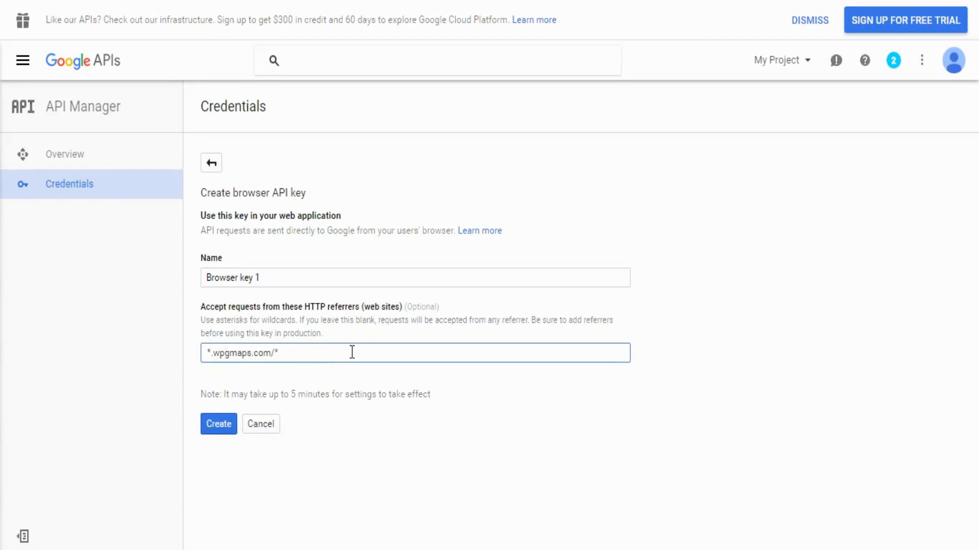
pyautogui.moveTo(334, 383)
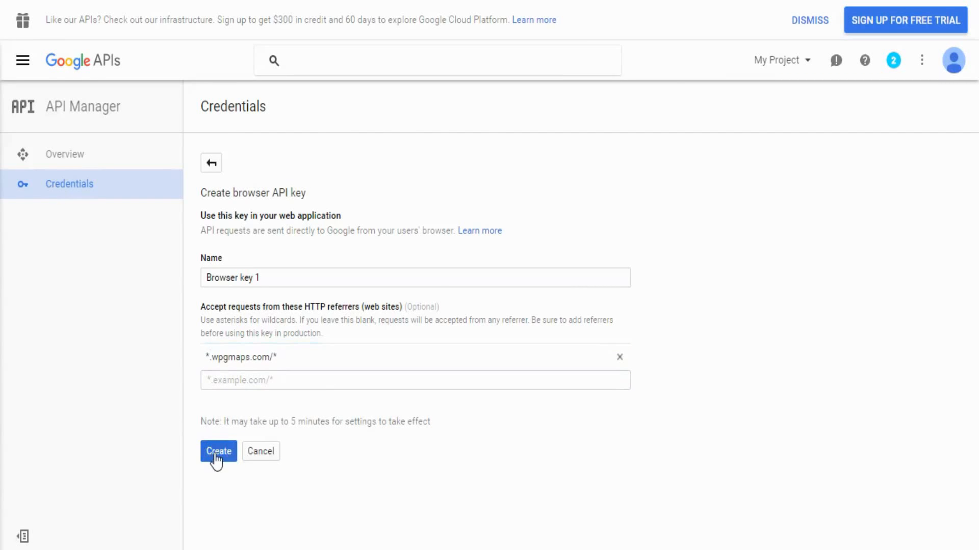
pyautogui.click(218, 451)
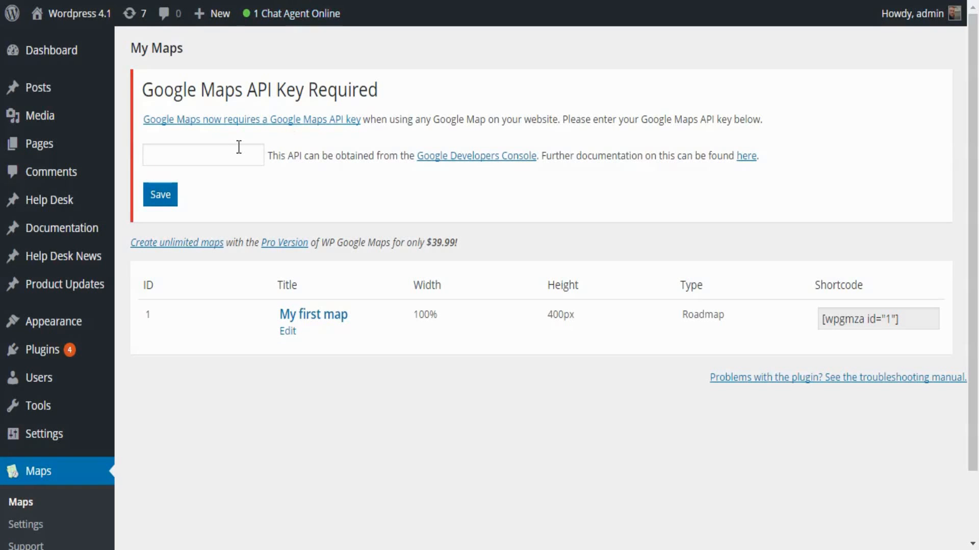
# Paste the new API key into the My Maps page and save it
pyautogui.click(203, 155)
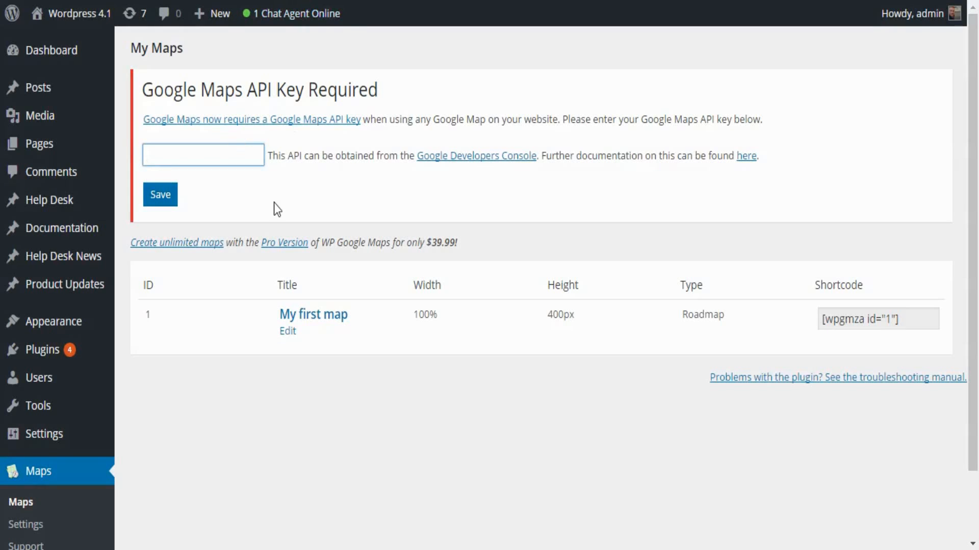
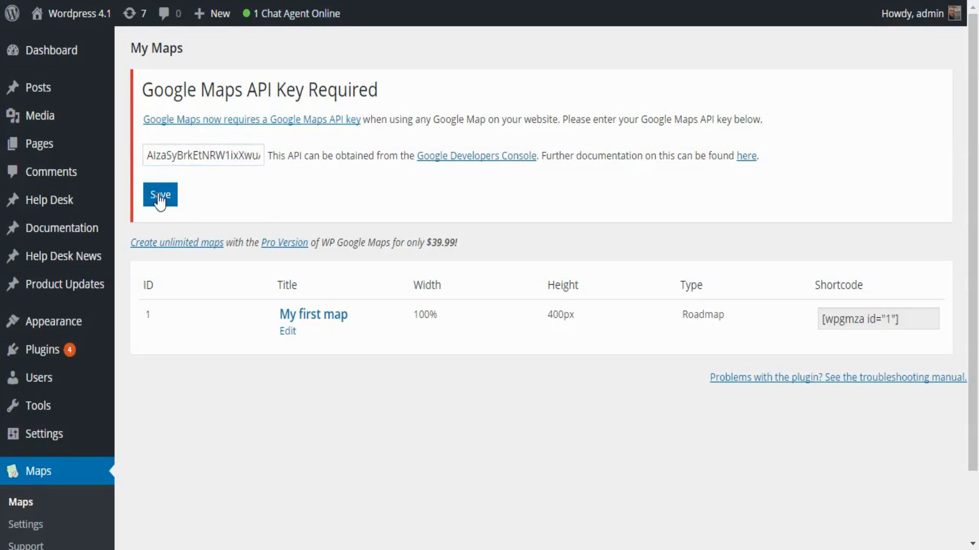
pyautogui.click(160, 195)
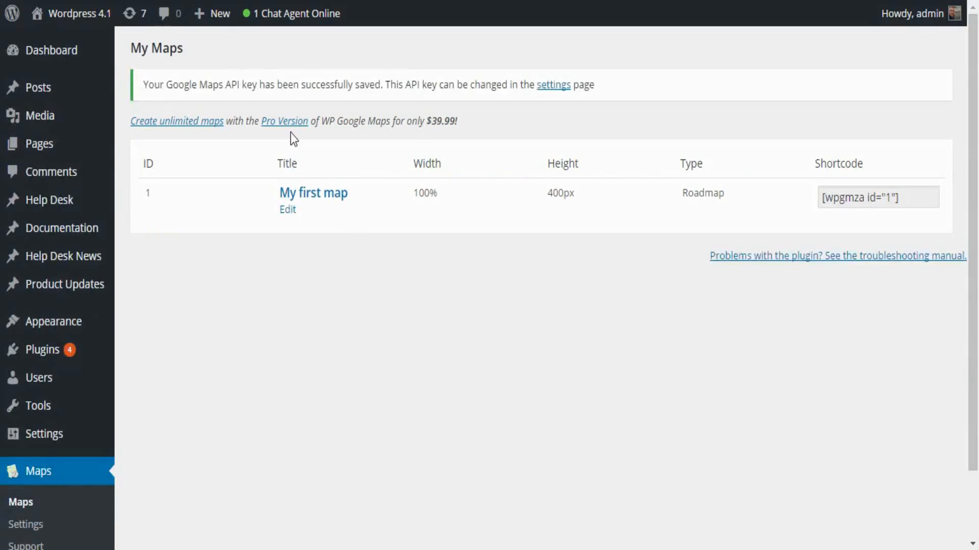
pyautogui.moveTo(440, 337)
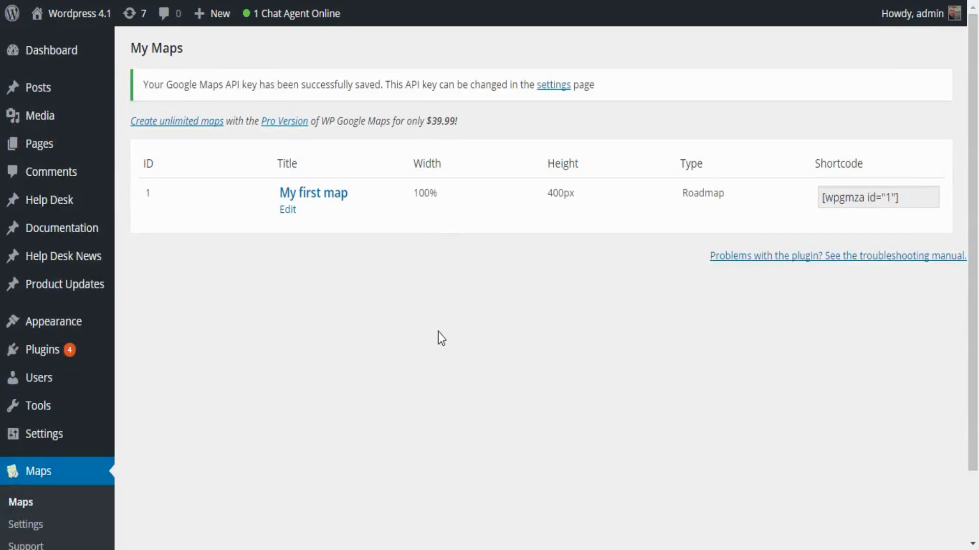
pyautogui.moveTo(252, 41)
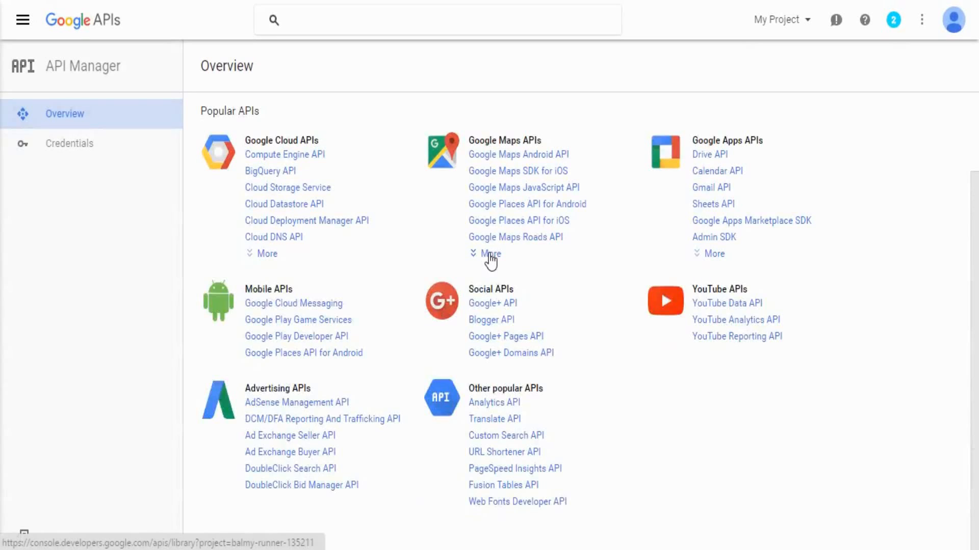
# Expand the Google Maps APIs list and go to the Google Maps Directions API page
pyautogui.click(490, 254)
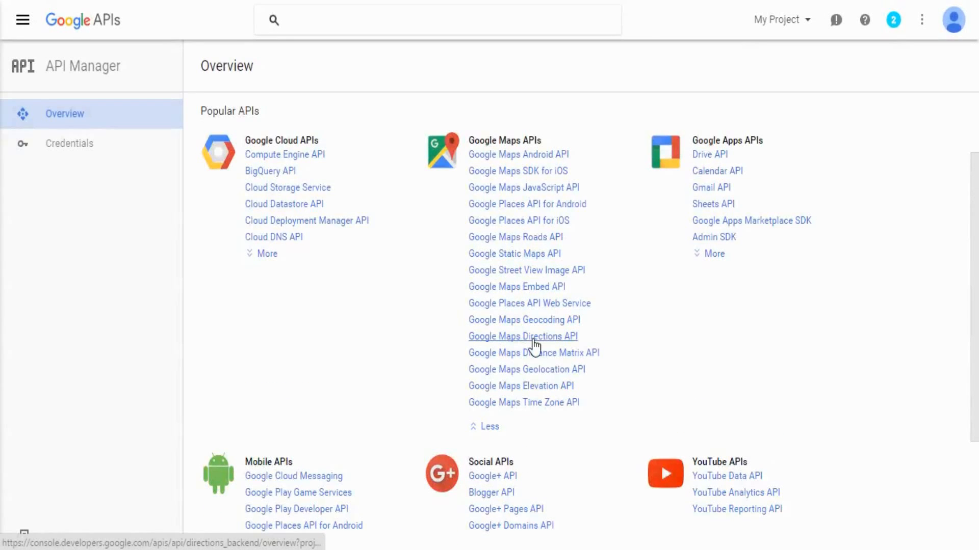
pyautogui.click(523, 337)
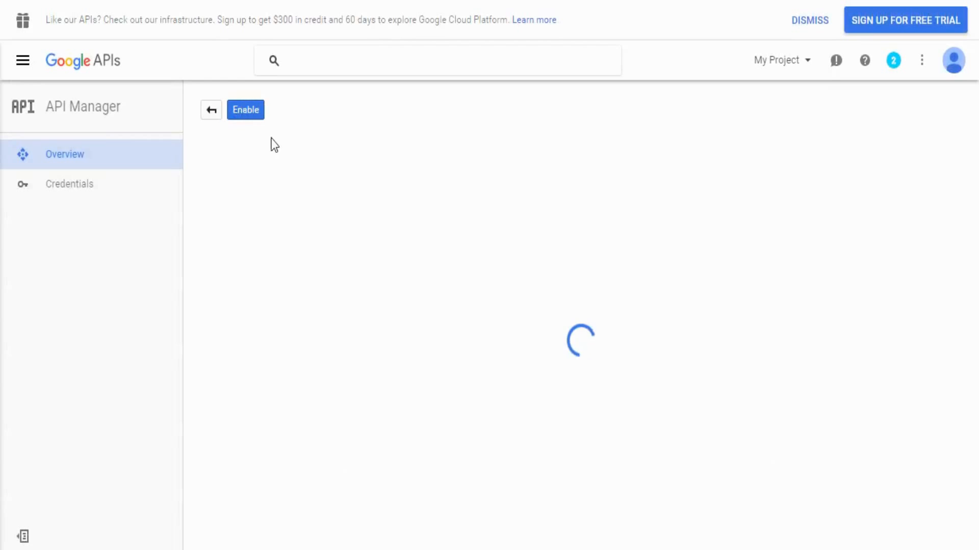
pyautogui.moveTo(260, 153)
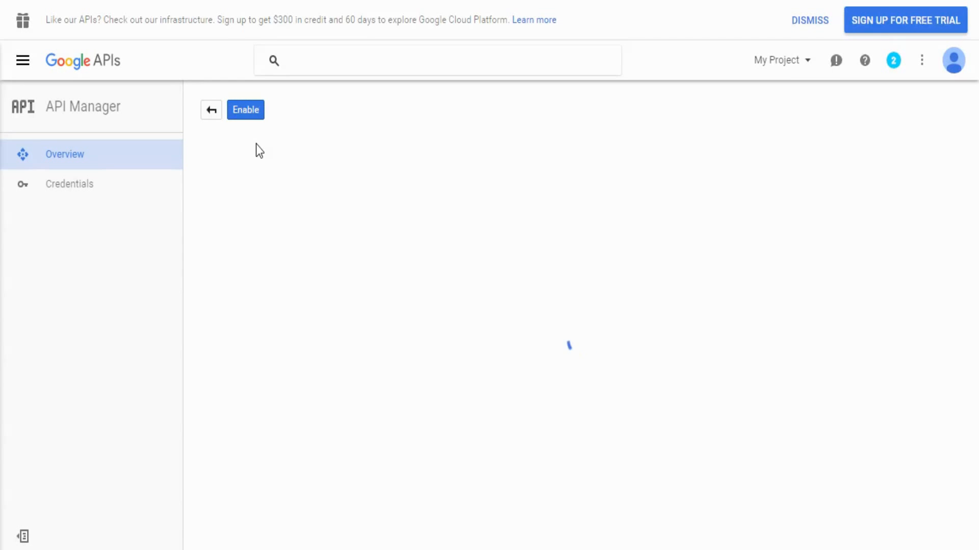